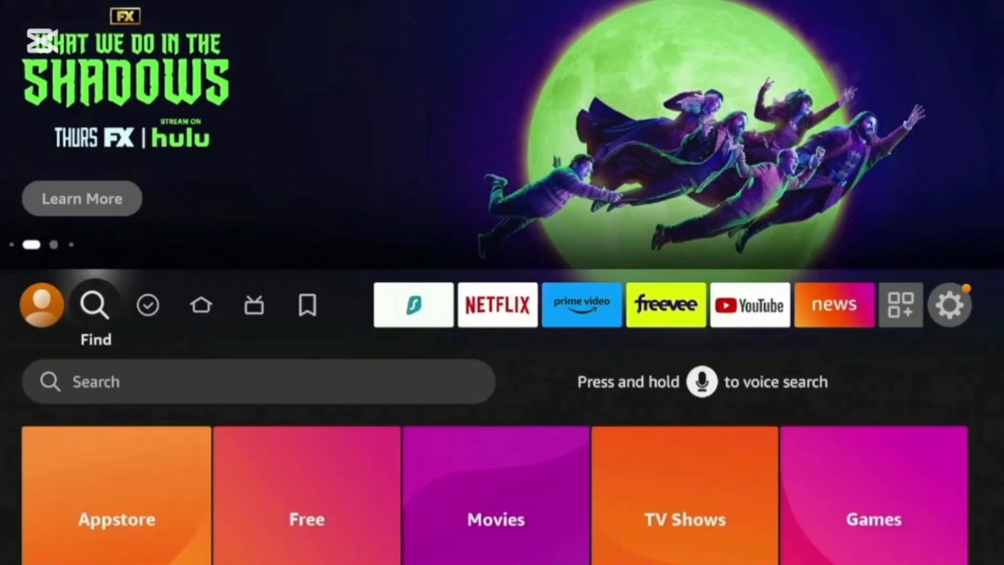
Open Fire TV Settings from the gear icon and scroll through the categories
click(950, 305)
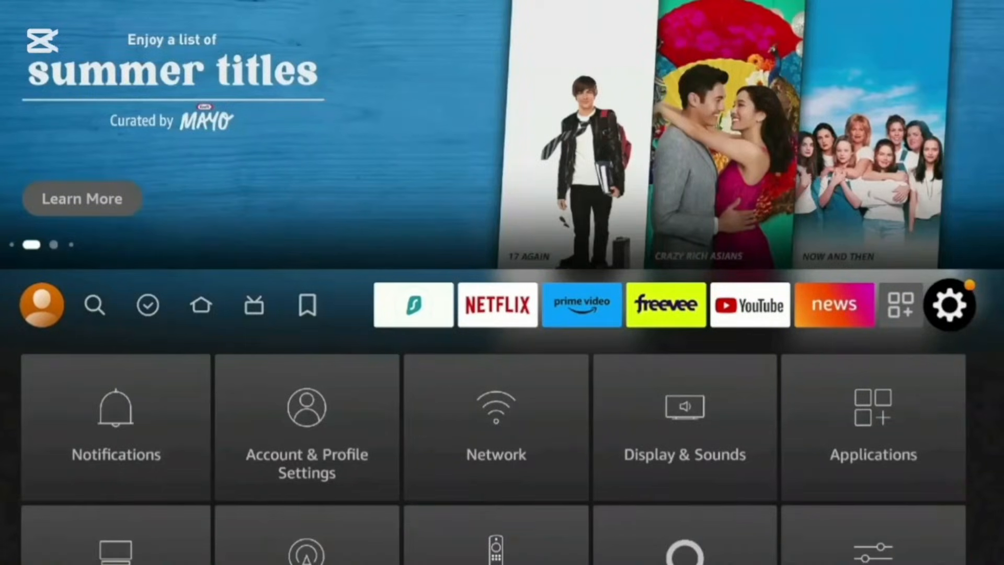
scroll(down, 3)
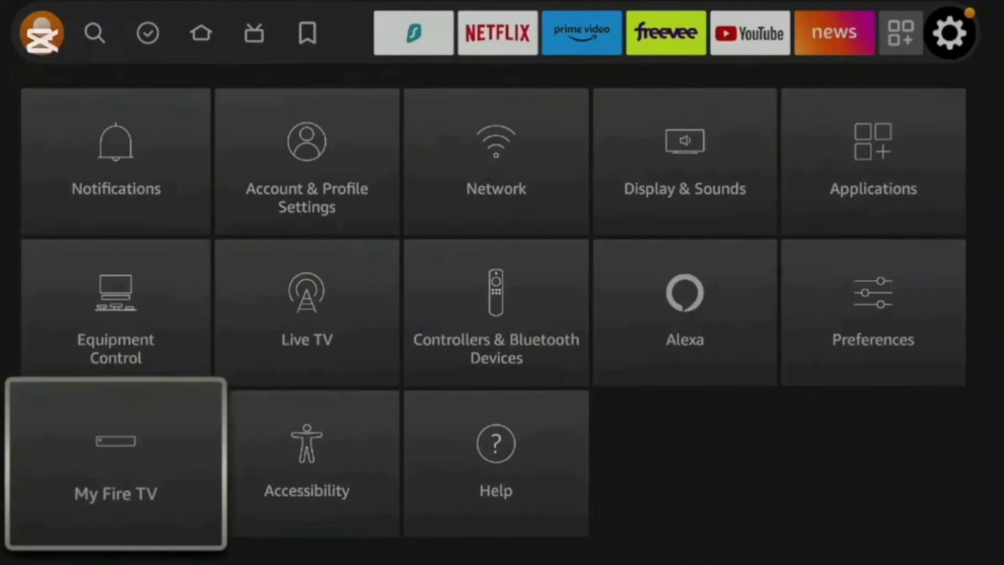
Turn on Apps from Unknown Sources under My Fire TV > Developer options
click(115, 462)
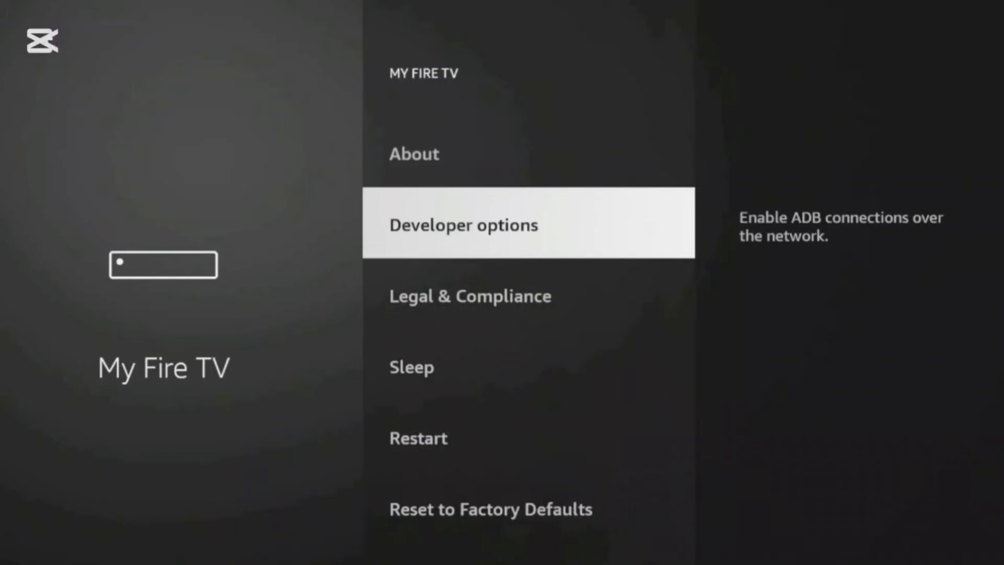
click(463, 224)
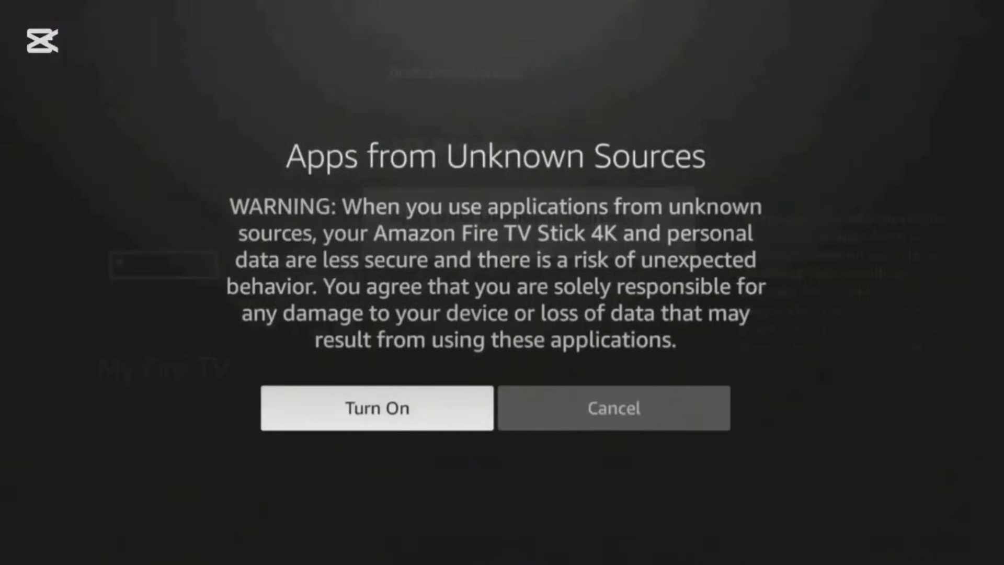
click(377, 407)
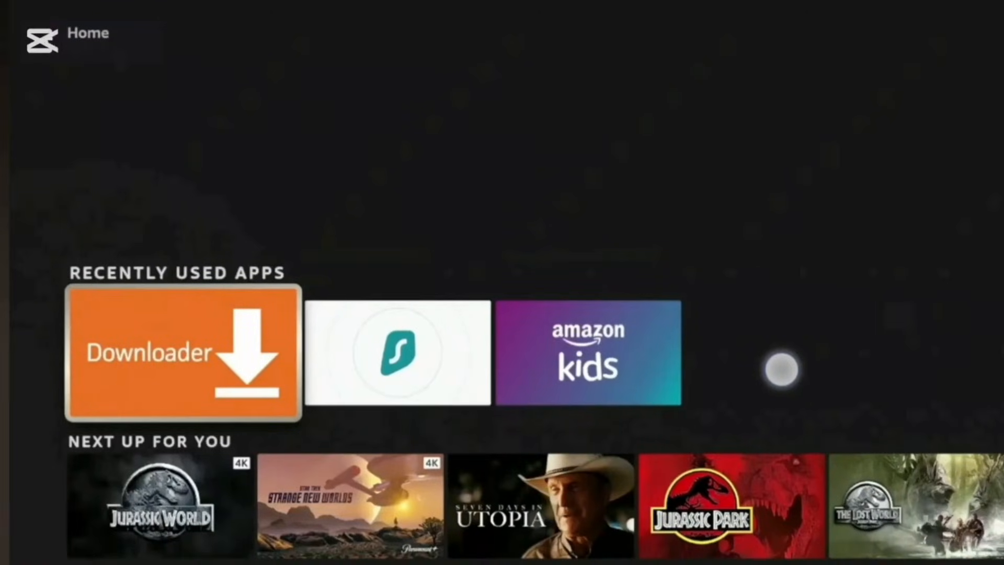
Launch Downloader from Recently Used Apps and allow its storage permission
click(182, 352)
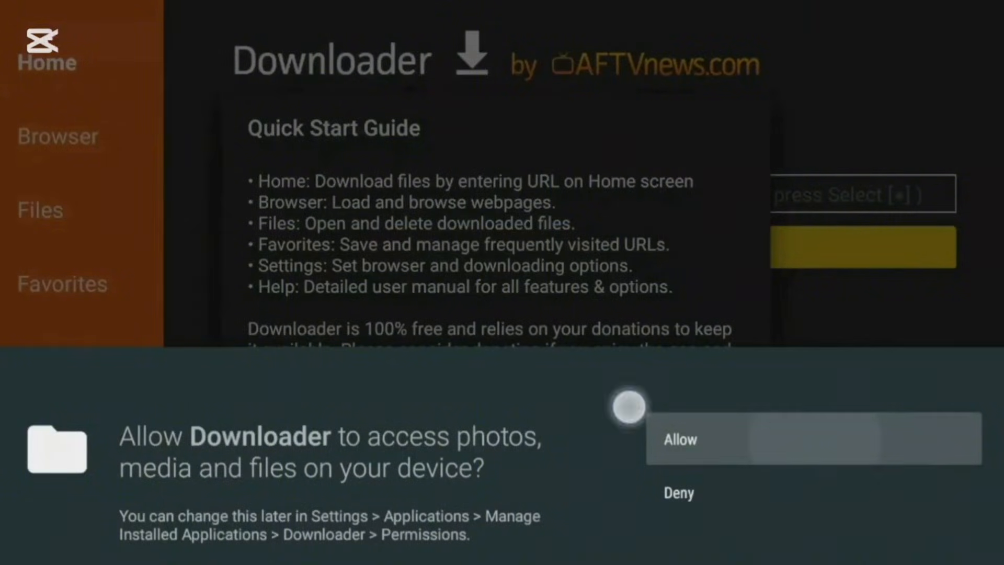
click(679, 439)
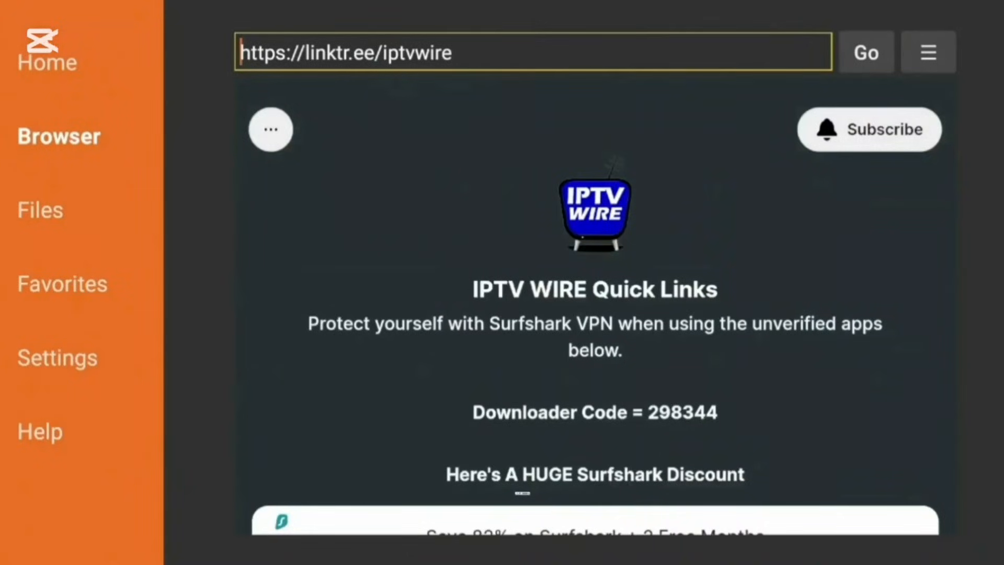
Open the add-favourite form for the linktr.ee/iptvwire page
click(927, 52)
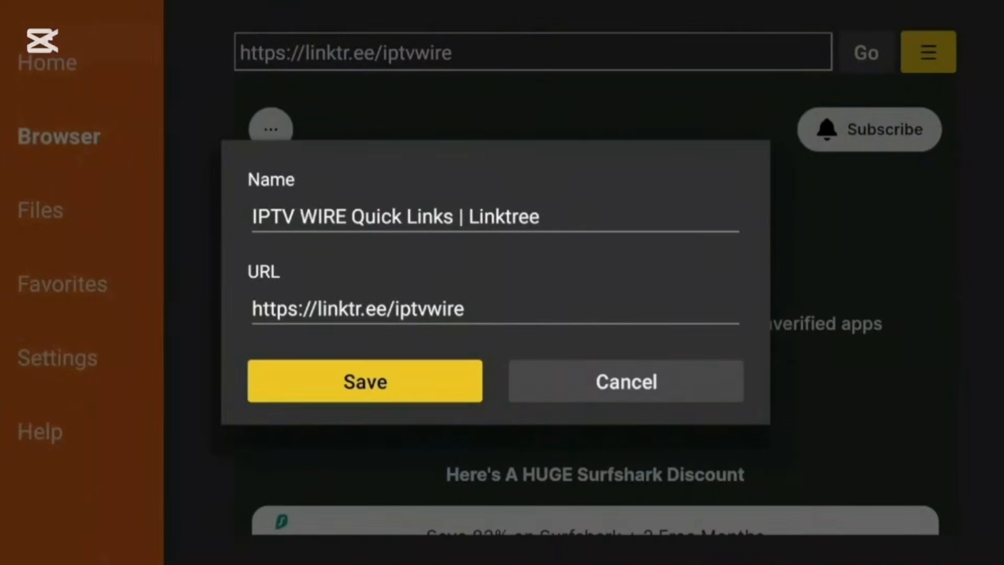